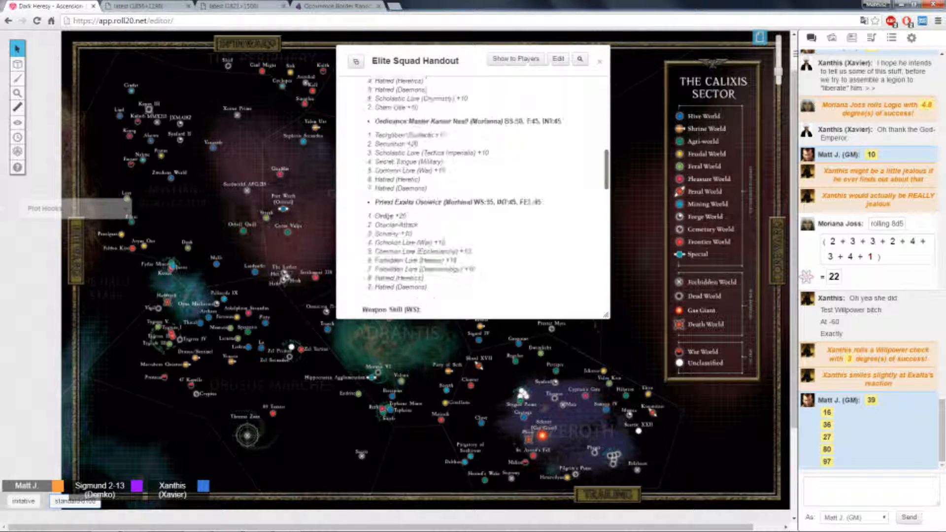
# - Scroll the Elite Squad Handout to the Psyker Solon Dorvillier and Vox-Operator Antalius entries
pyautogui.scroll(-3)
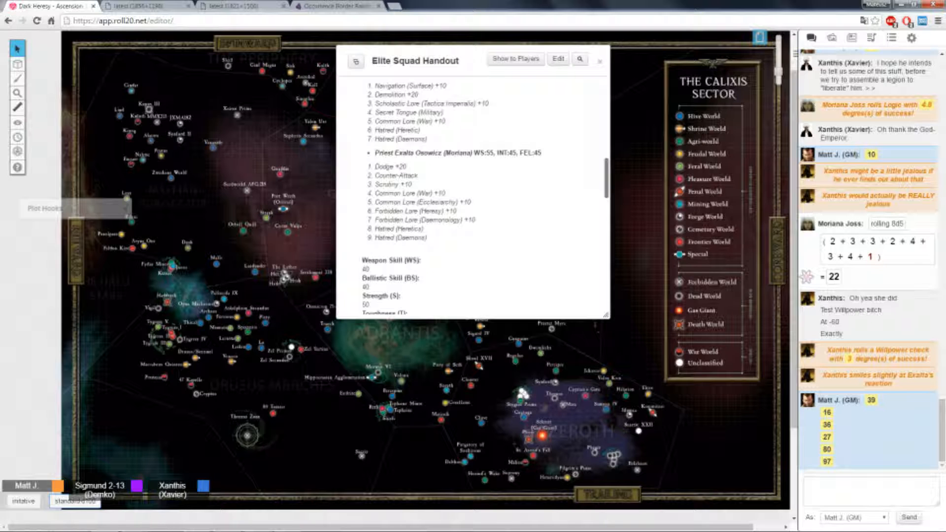
pyautogui.scroll(-3)
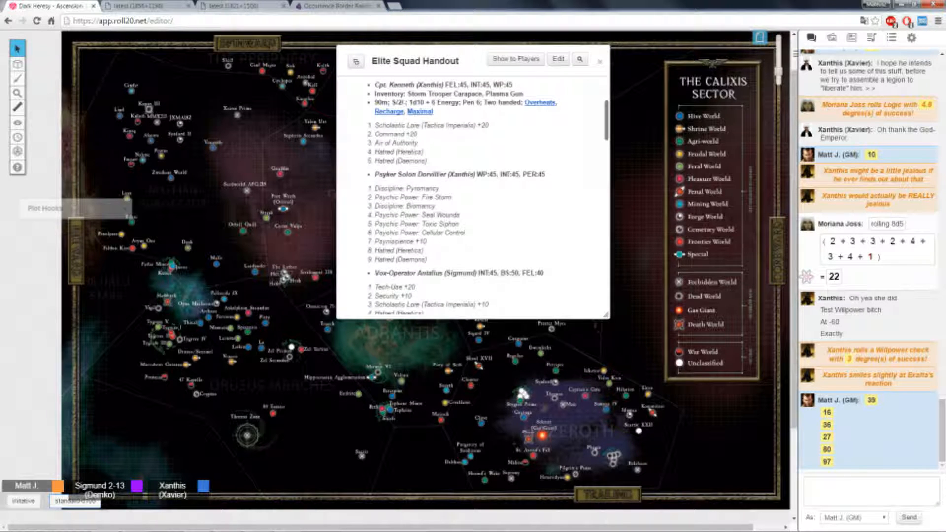
# - Return to the handout's top, showing the squad illustration and Cpt. Kenneth's Command Squad entry
pyautogui.scroll(-3)
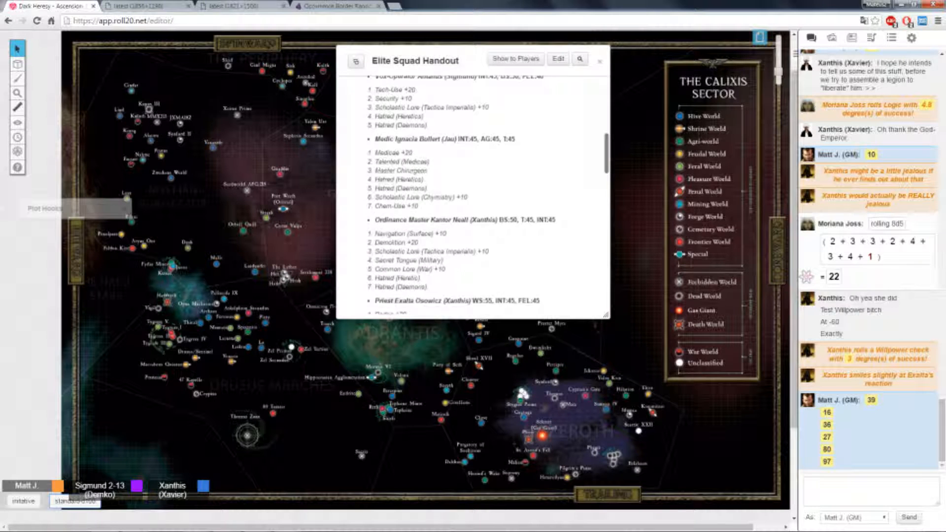
pyautogui.click(599, 60)
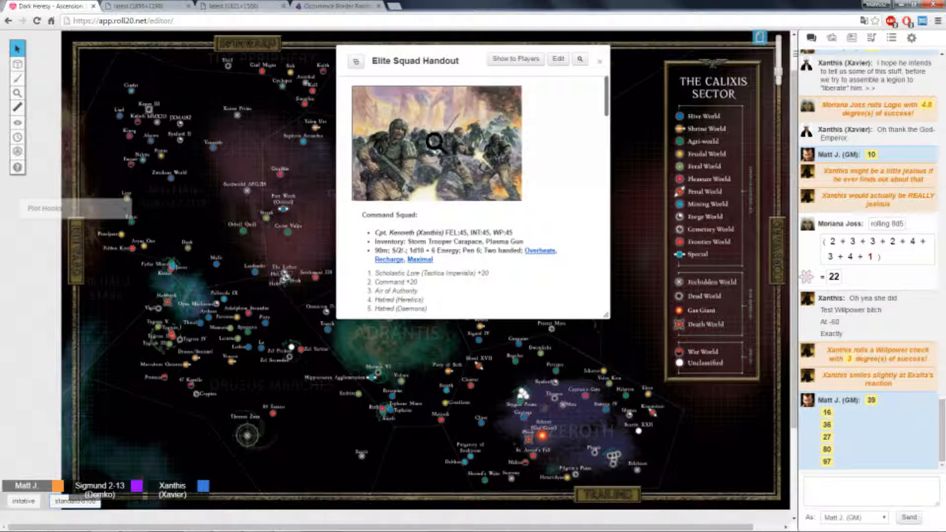
pyautogui.scroll(-3)
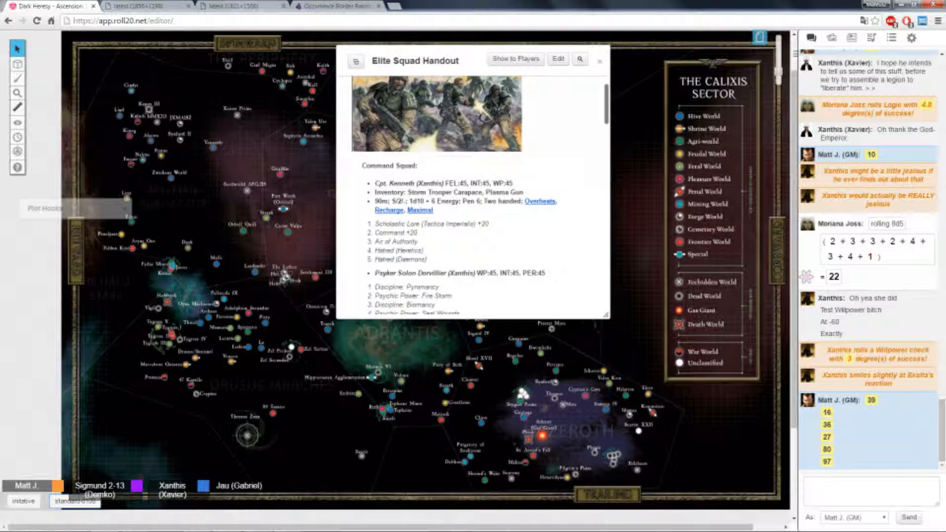
pyautogui.scroll(-3)
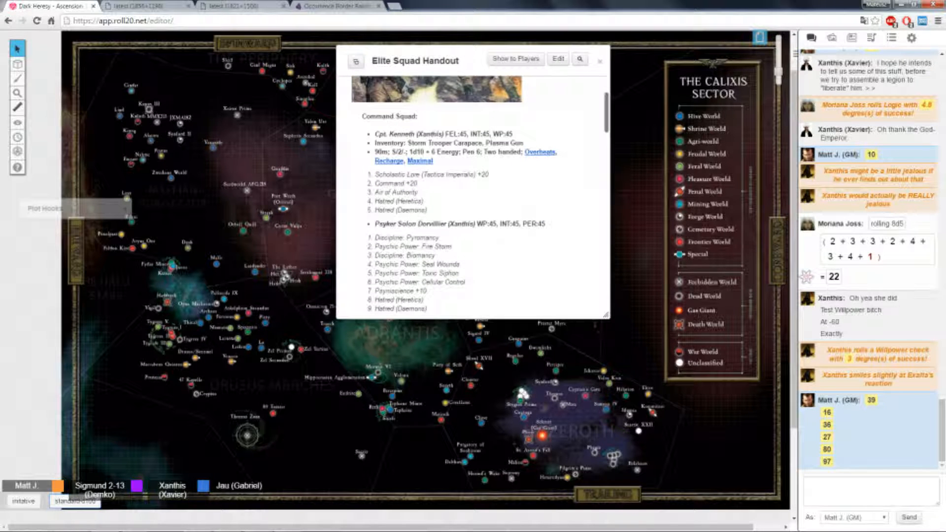
pyautogui.scroll(-3)
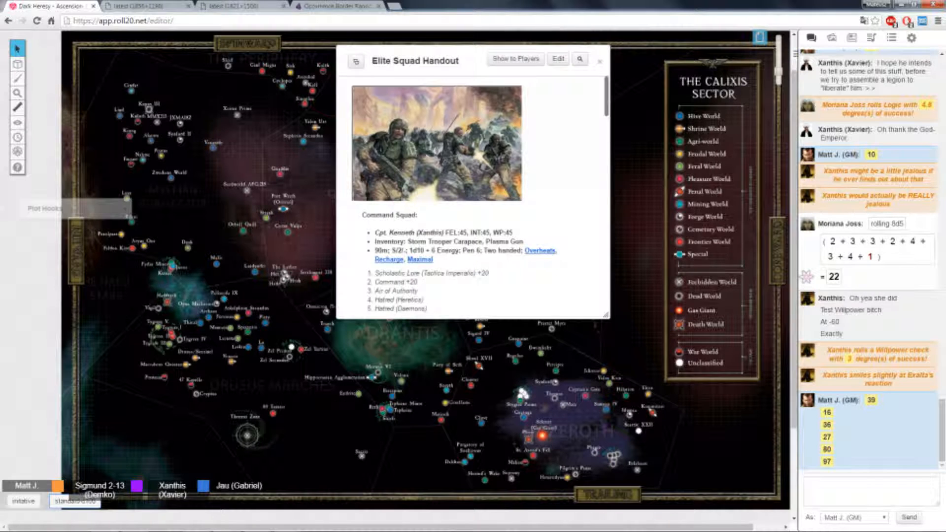
pyautogui.click(599, 61)
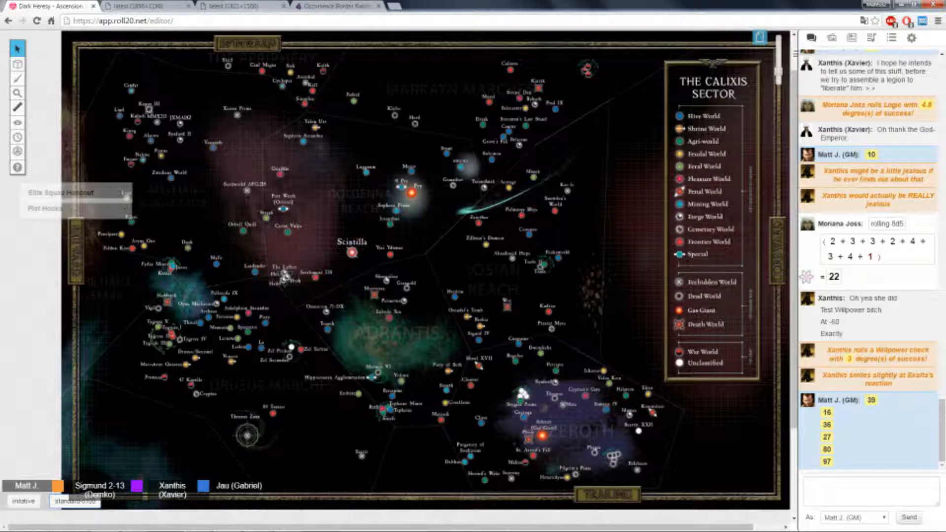
# - Open Plot Hooks for editing and delete the first hook's joke wording
pyautogui.click(45, 208)
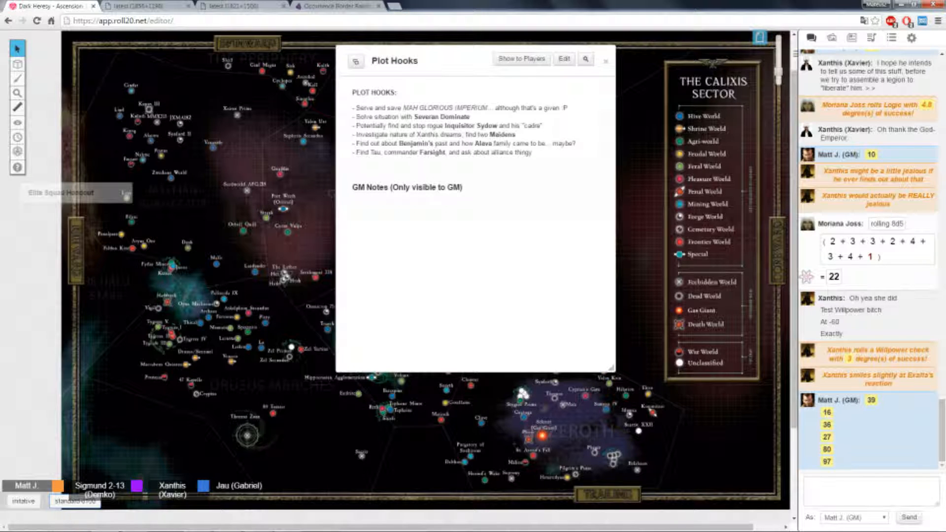
pyautogui.click(563, 58)
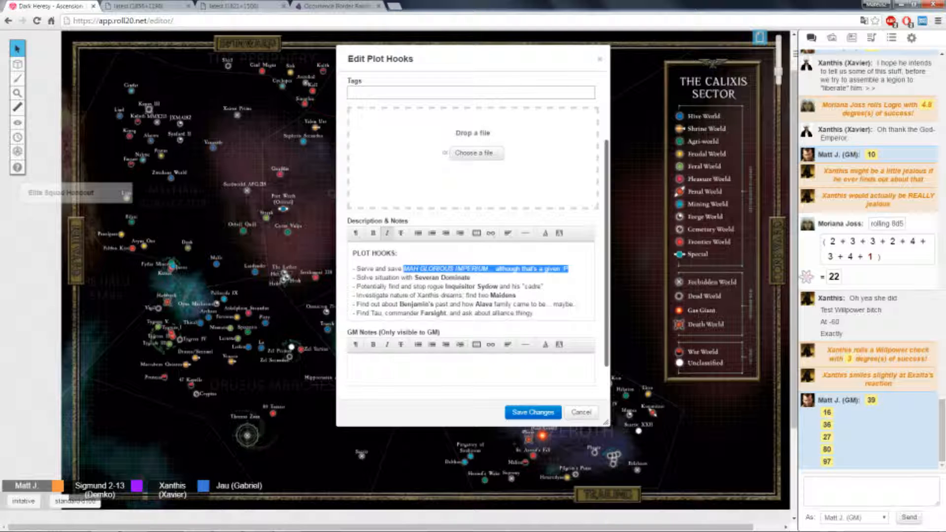
pyautogui.press('Delete')
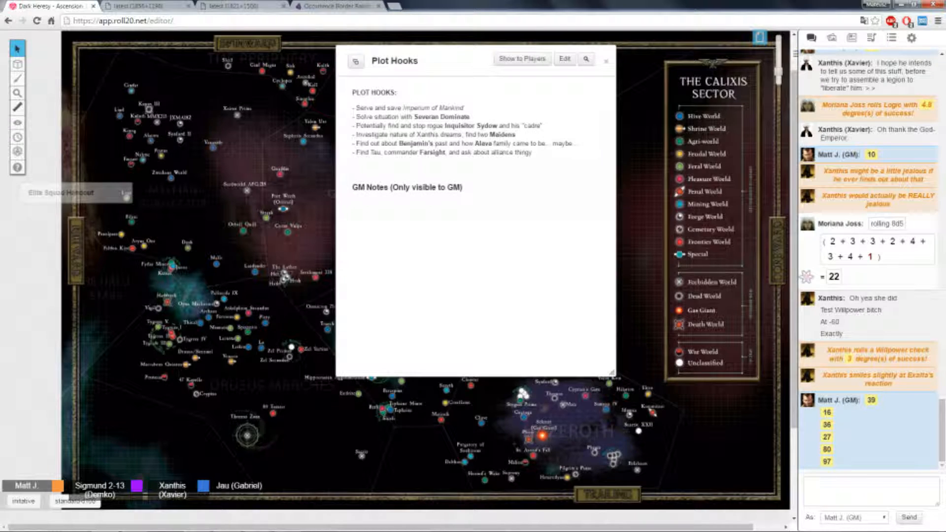
# - Dismiss the Plot Hooks handout window, leaving the sector map visible
pyautogui.click(606, 61)
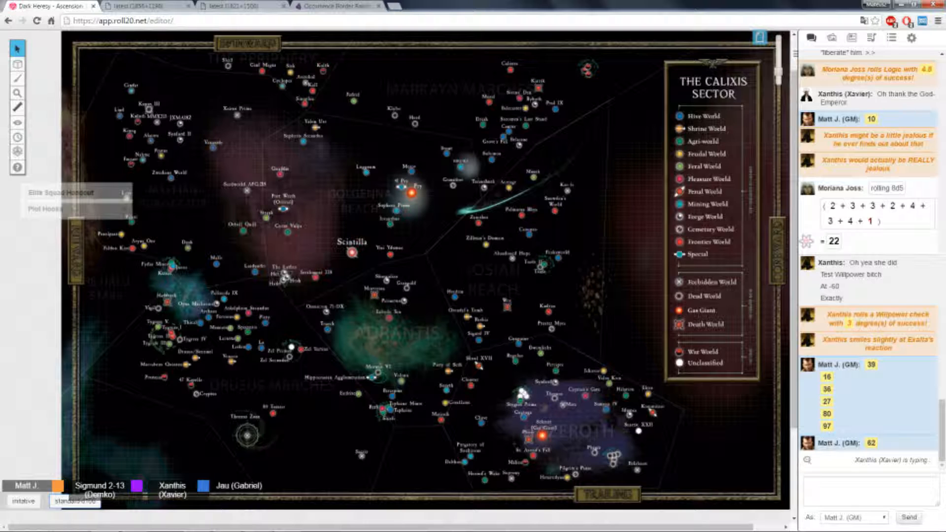
# - Scroll the chat panel to follow the GM's rolls and players' replies
pyautogui.scroll(-3)
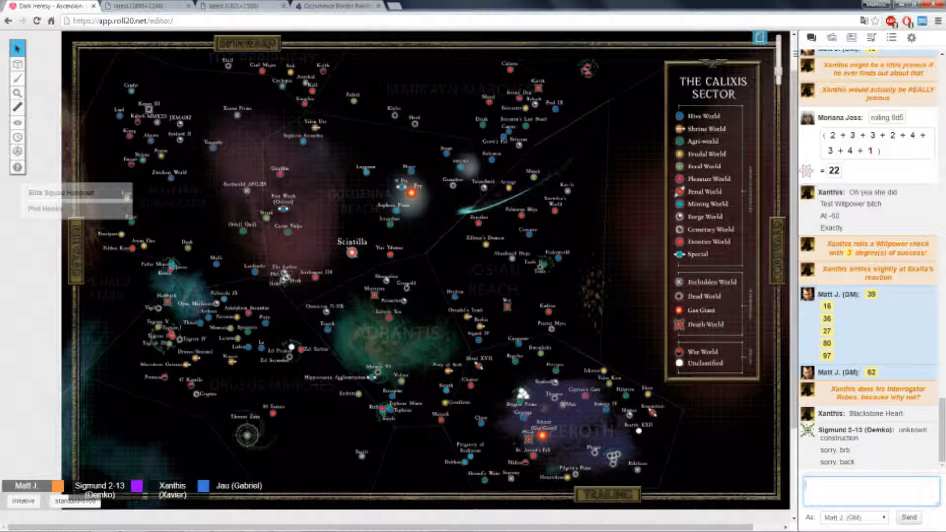
# - Whisper Xanthis wondering whether a being such as him can really be killed or shackled
pyautogui.write('/w Xanthis')
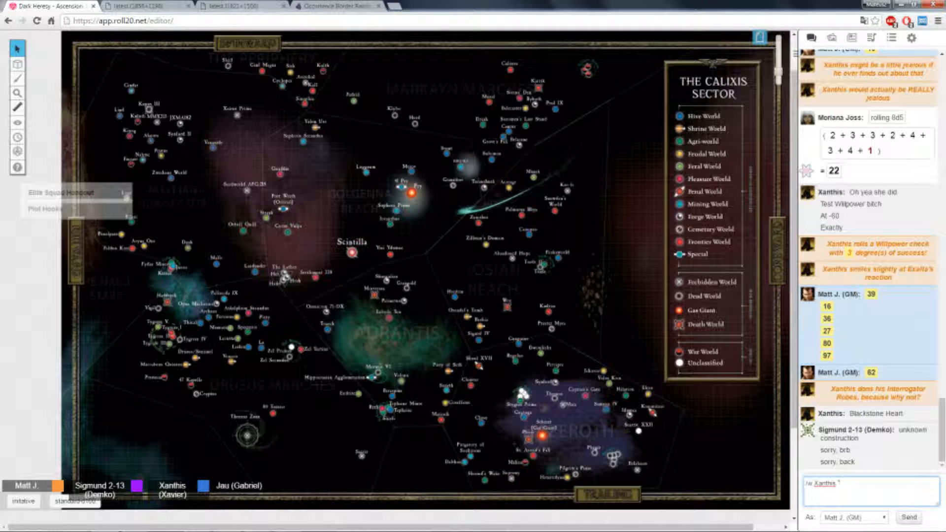
pyautogui.write('Although it makes me wonder if')
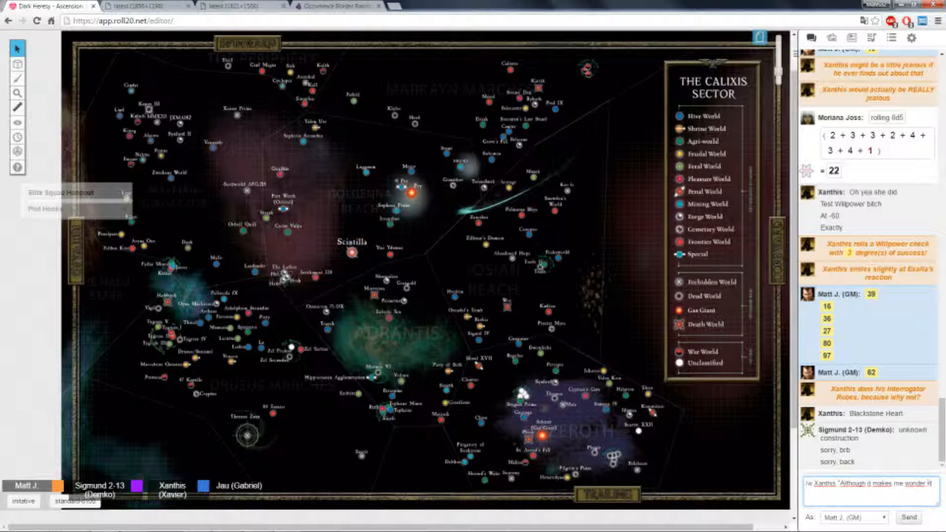
pyautogui.write('being such as him... it...')
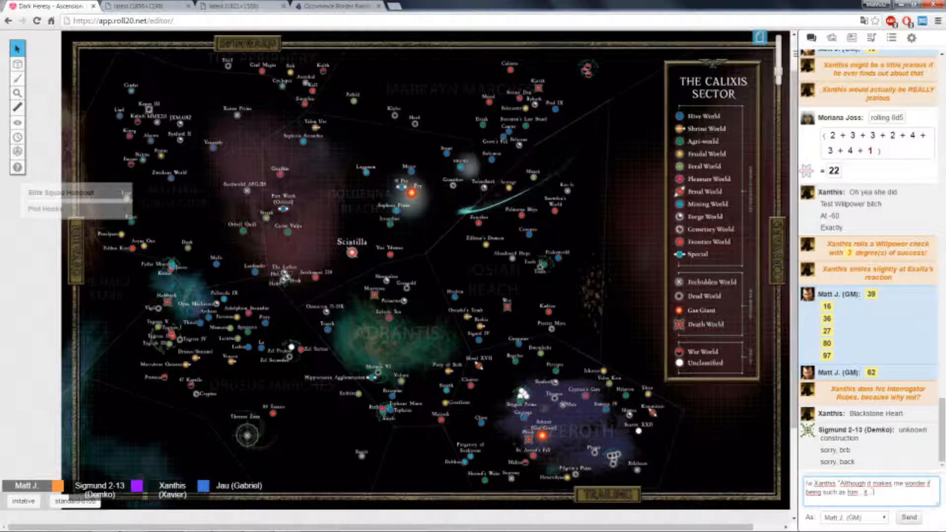
pyautogui.write('can be really')
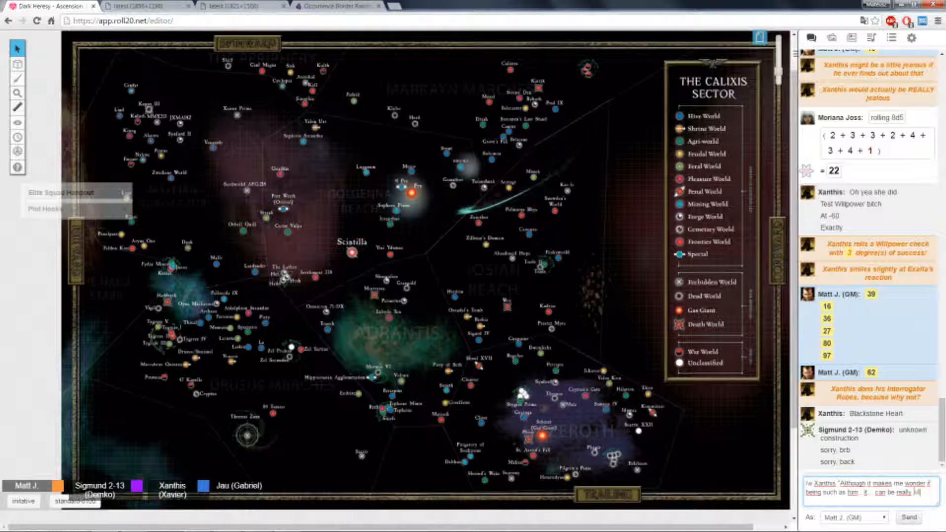
pyautogui.write('killed or shackled')
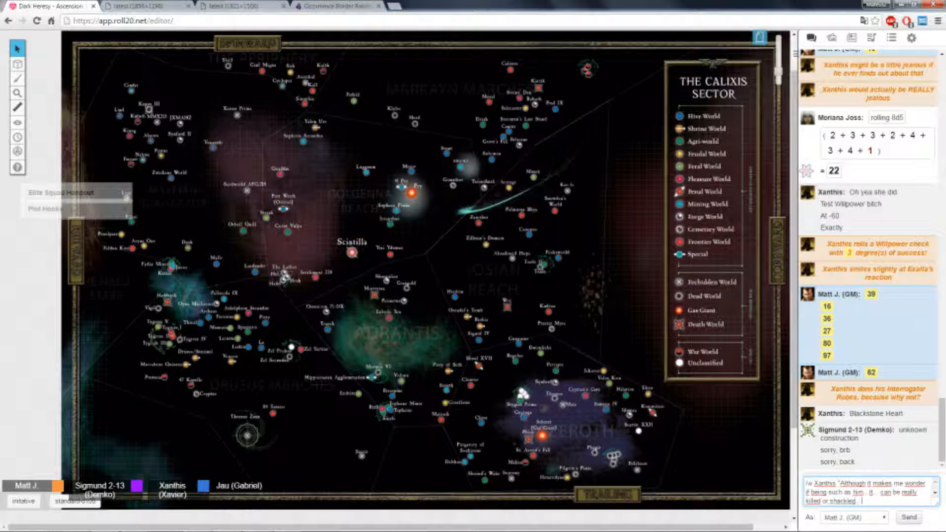
pyautogui.click(908, 516)
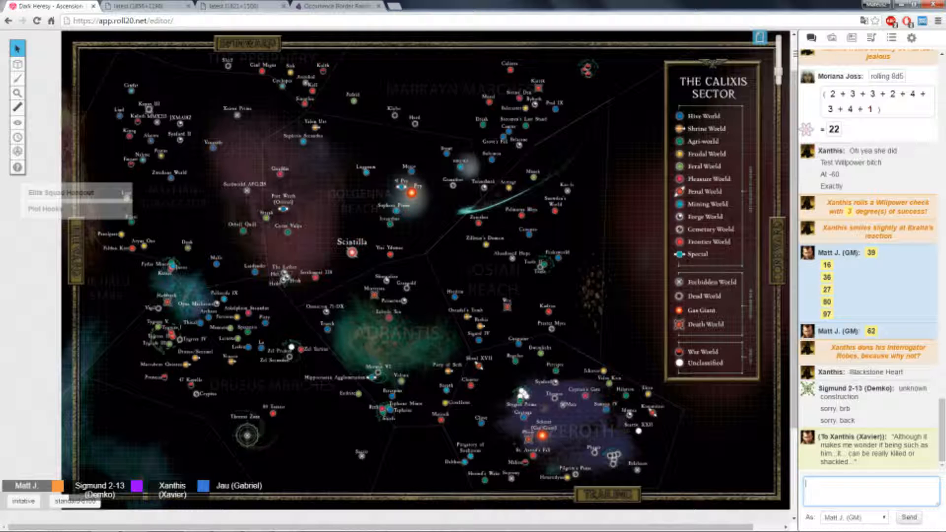
# - Whisper 'Perhaps not' to Xanthis and bring up the game's page list
pyautogui.write('/w X')
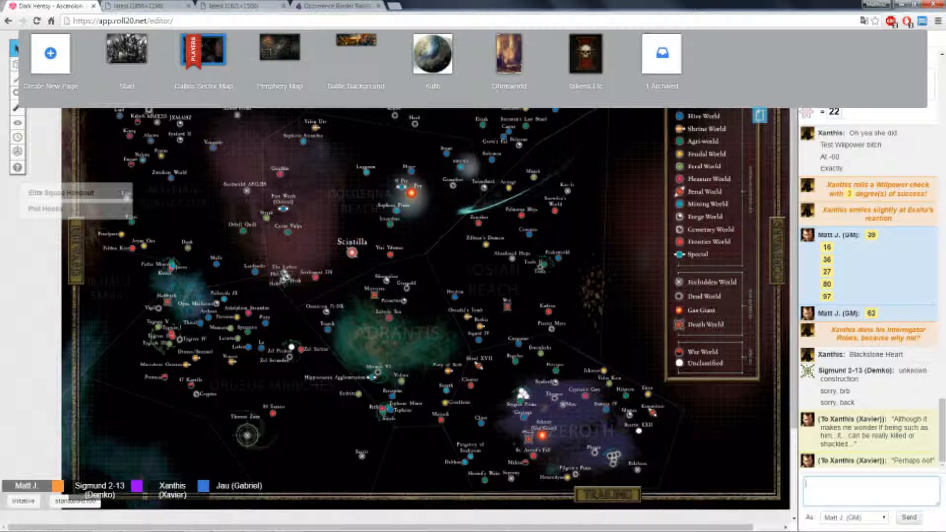
pyautogui.write(';O')
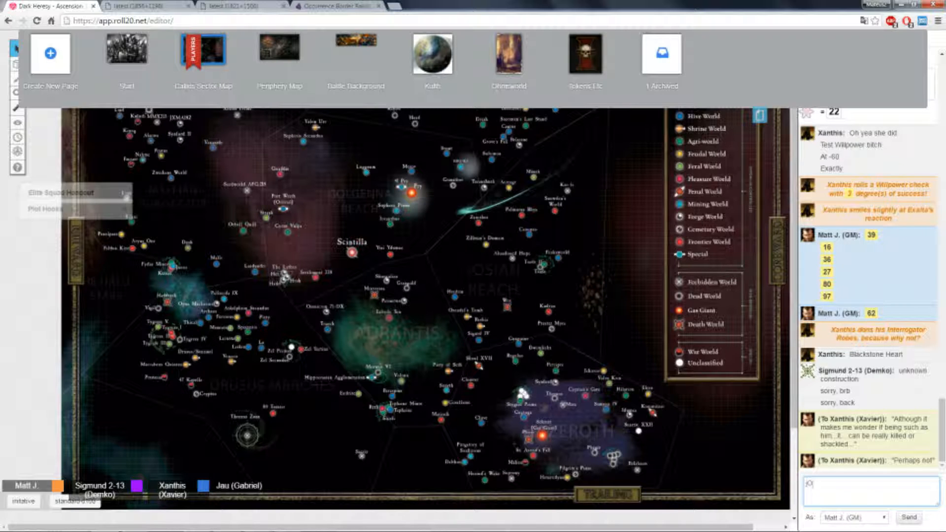